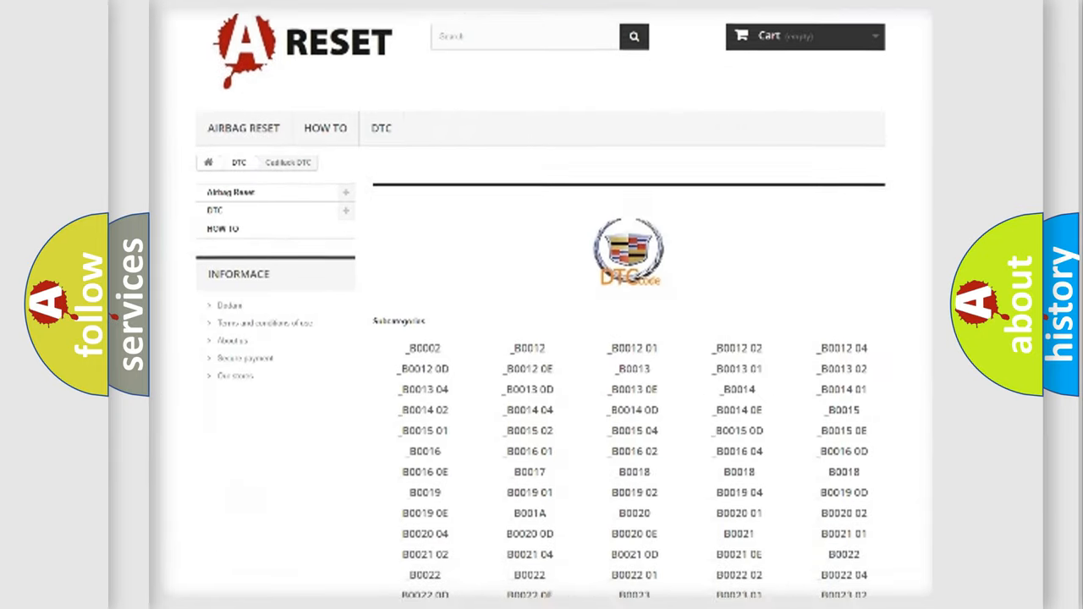
scroll("down", 3)
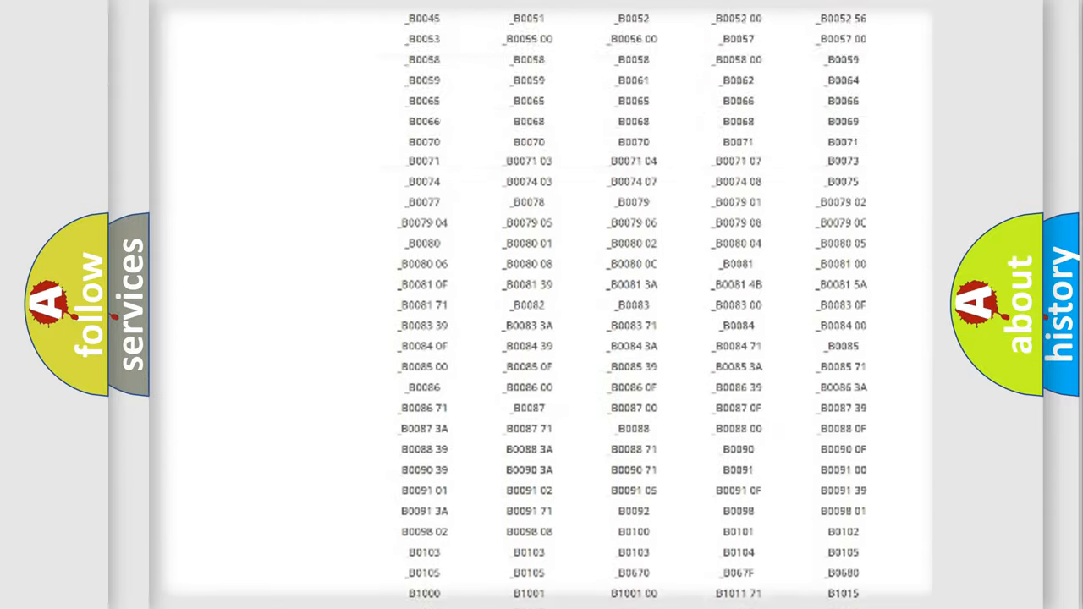